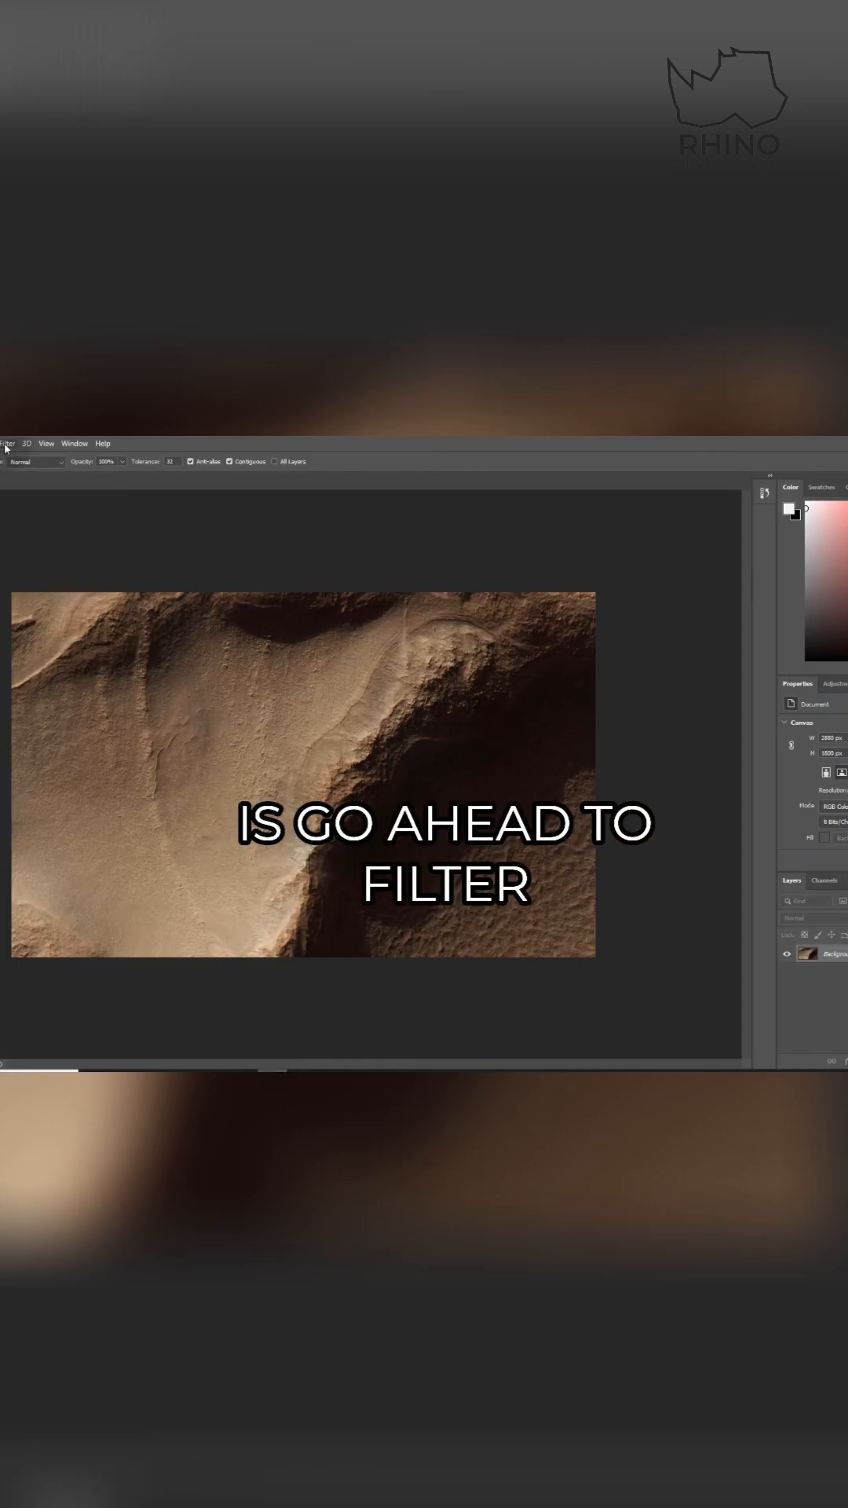
Step: Show the Filter menu's Blur submenu for the terrain photo
left_click(9, 443)
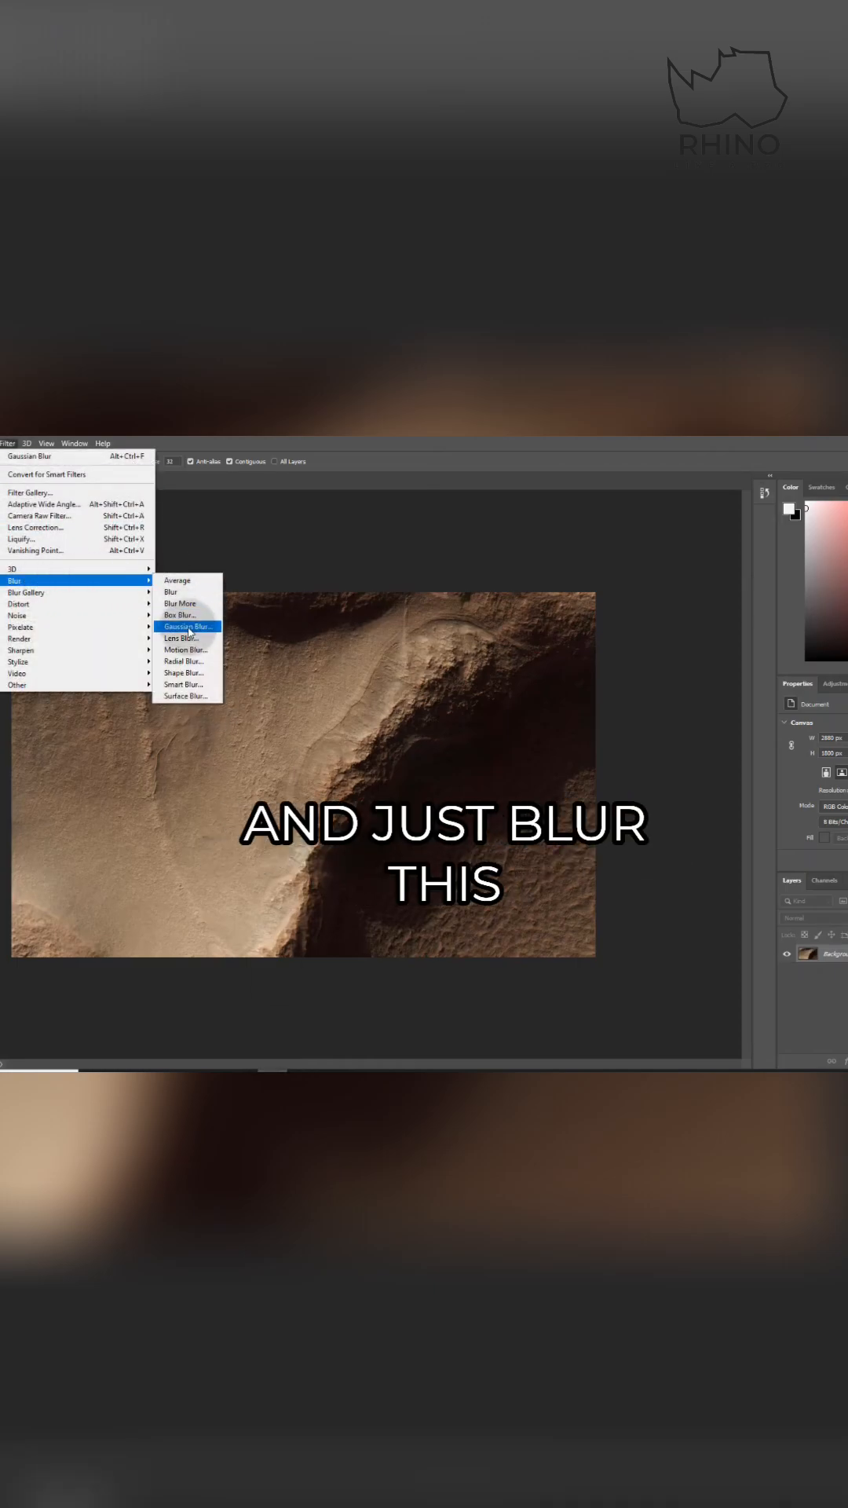
Step: Apply a Gaussian Blur with a 10-pixel radius to the terrain photo
left_click(187, 626)
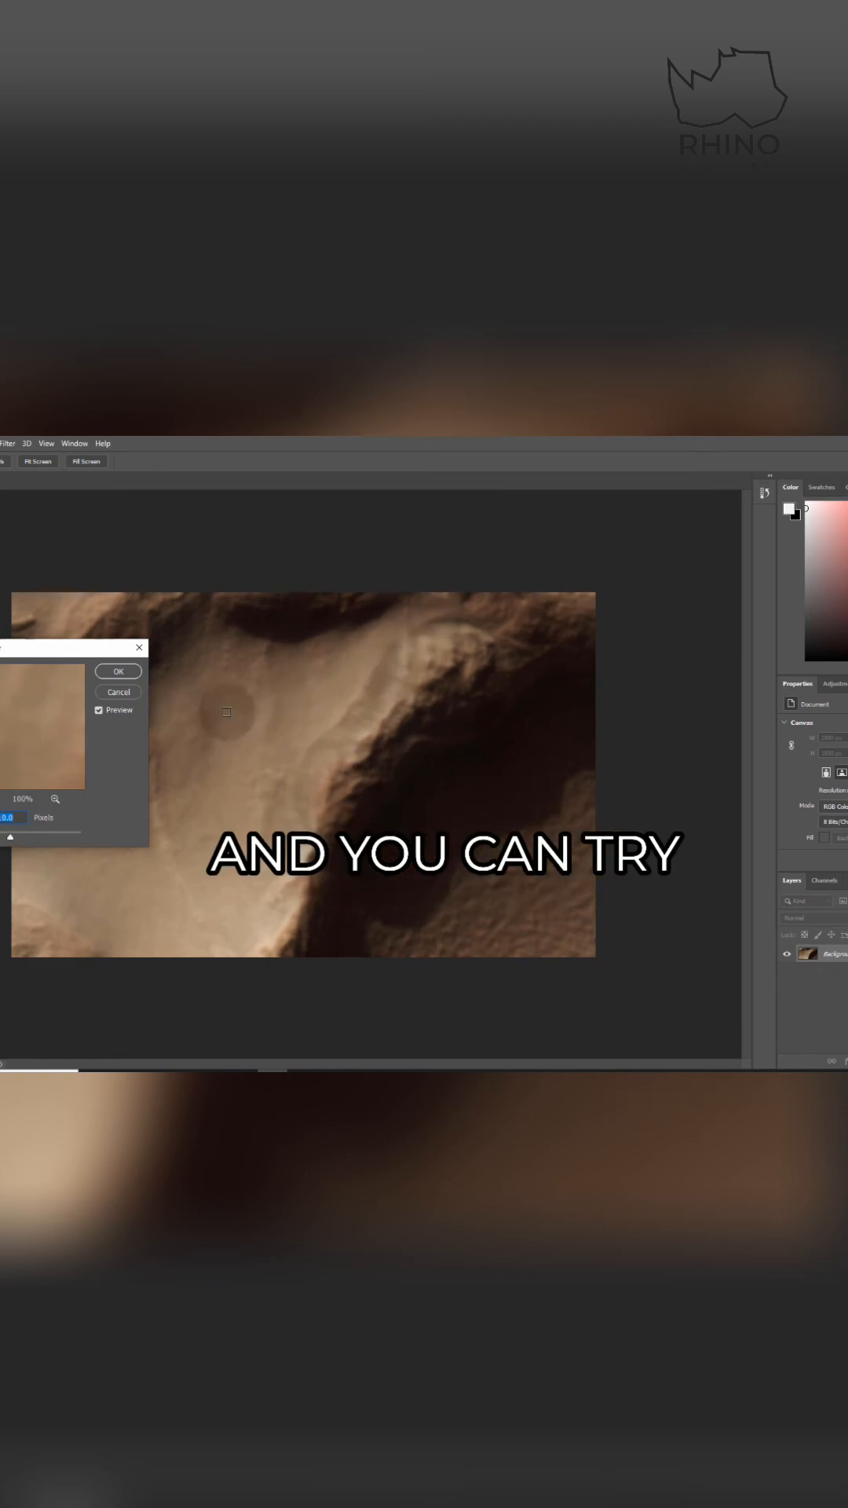
left_click(117, 670)
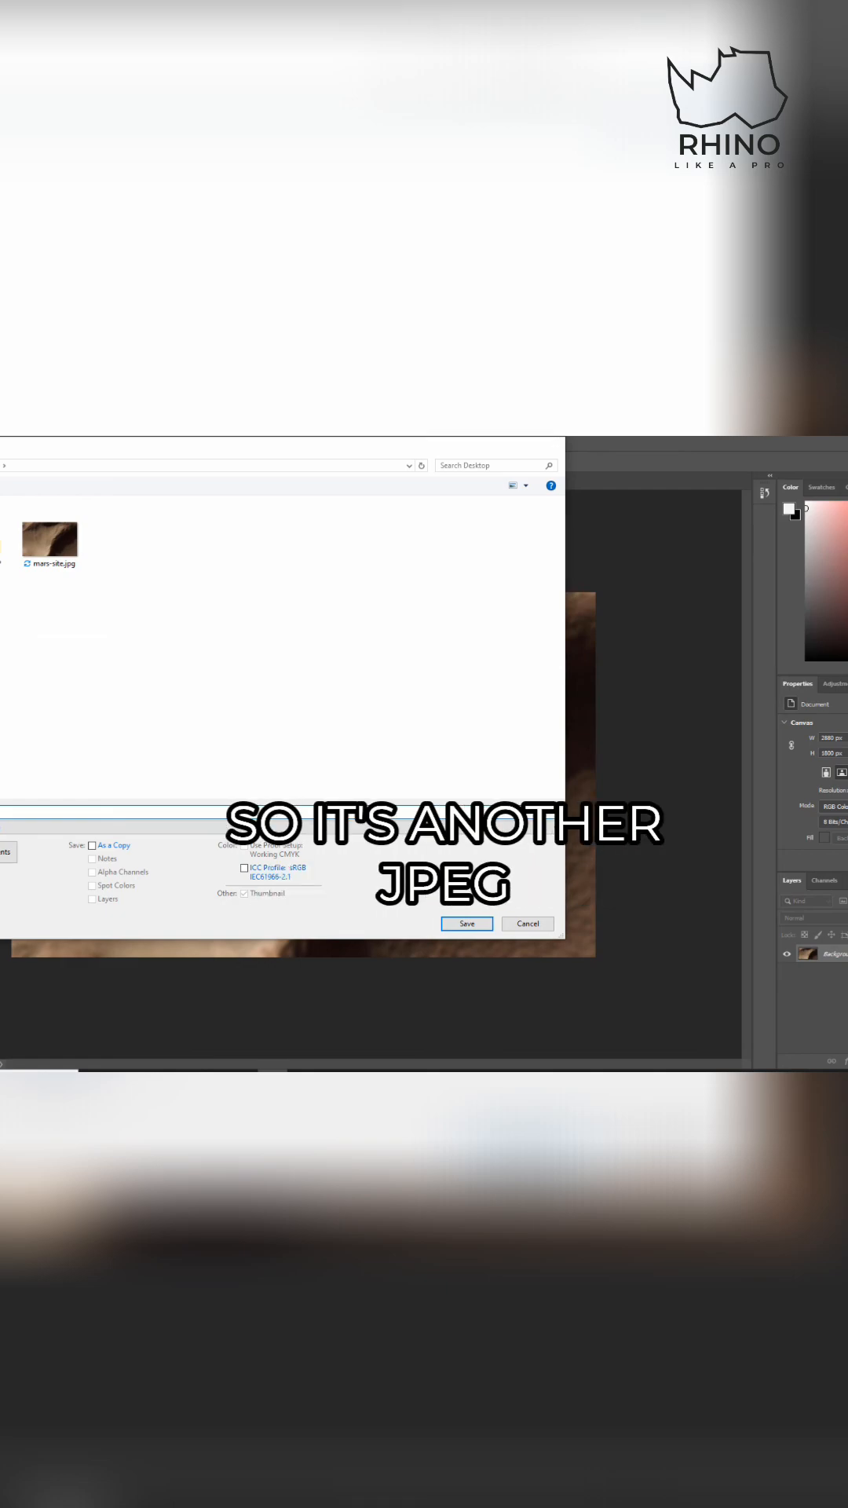
Step: Save the blurred terrain as a new JPEG at Quality 12 Maximum
left_click(467, 924)
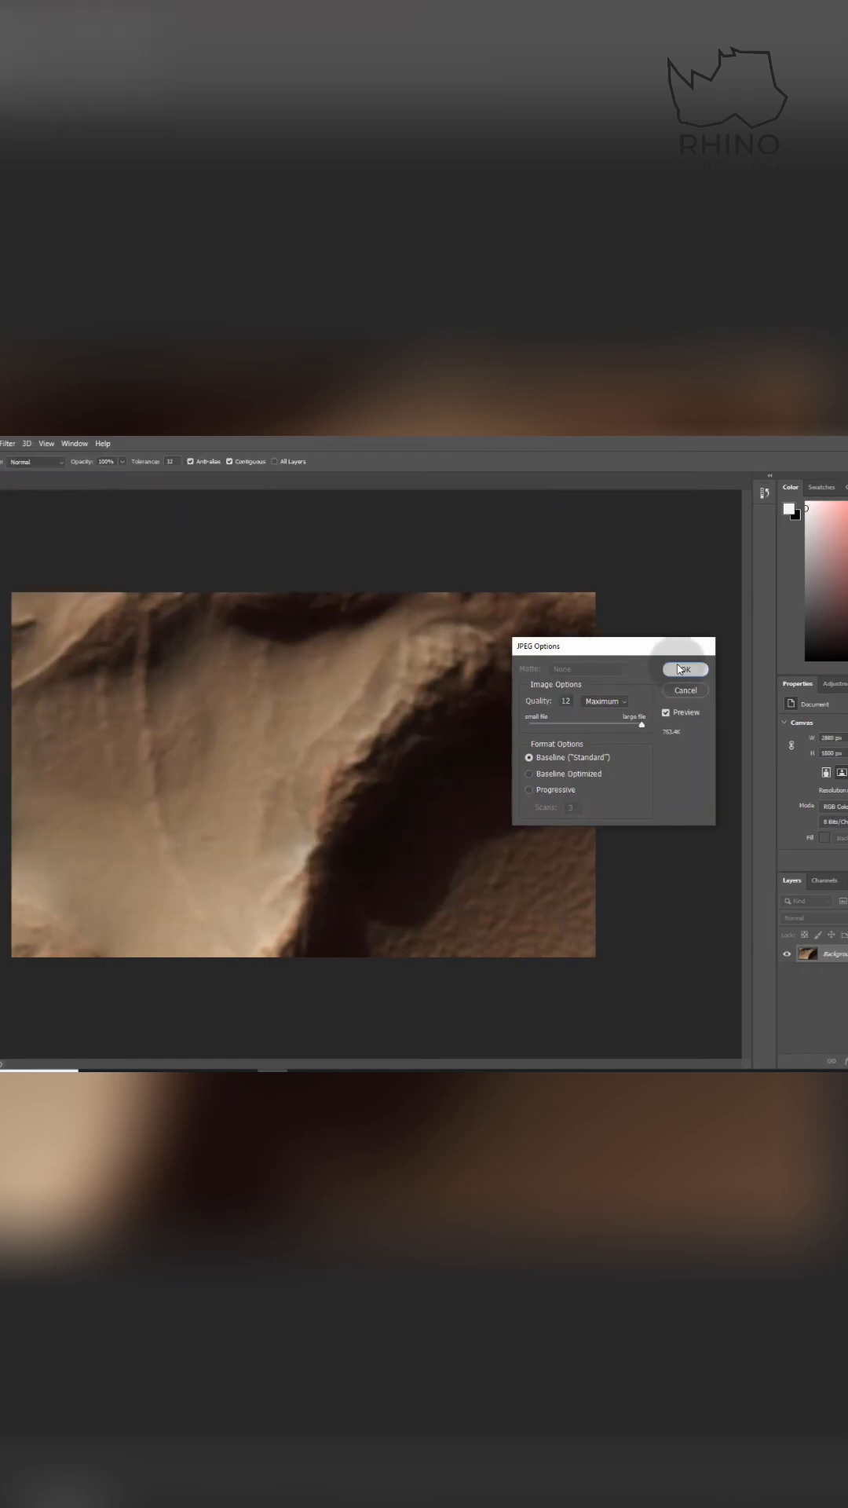
left_click(684, 669)
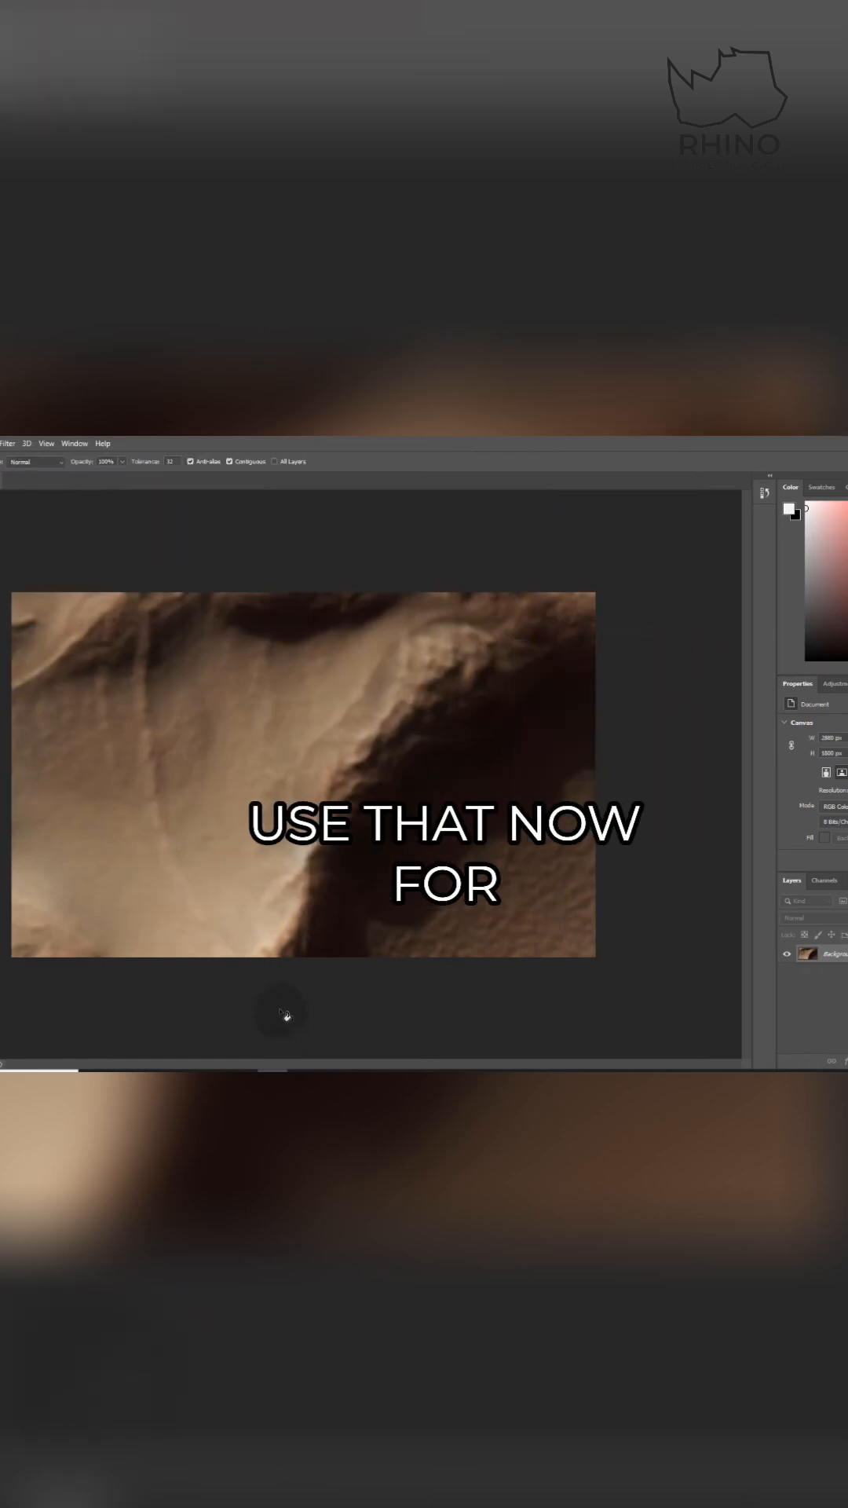